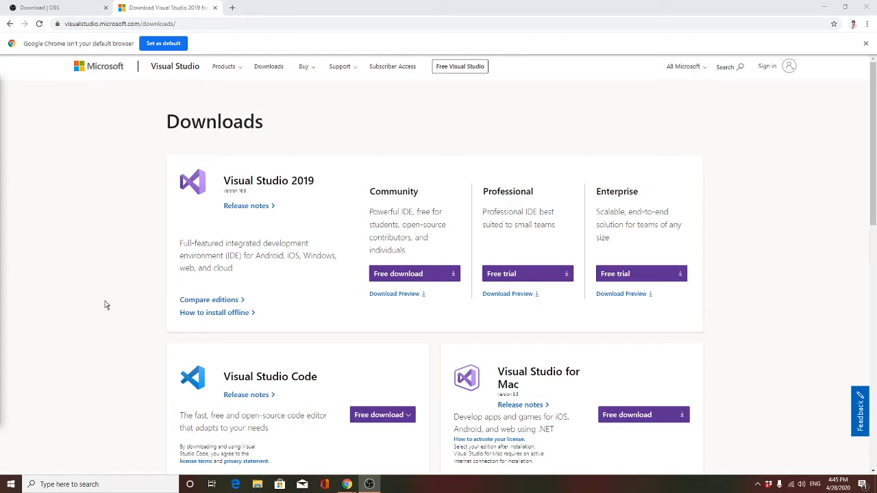
{"action": "mouse_move", "coordinate": [142, 291]}
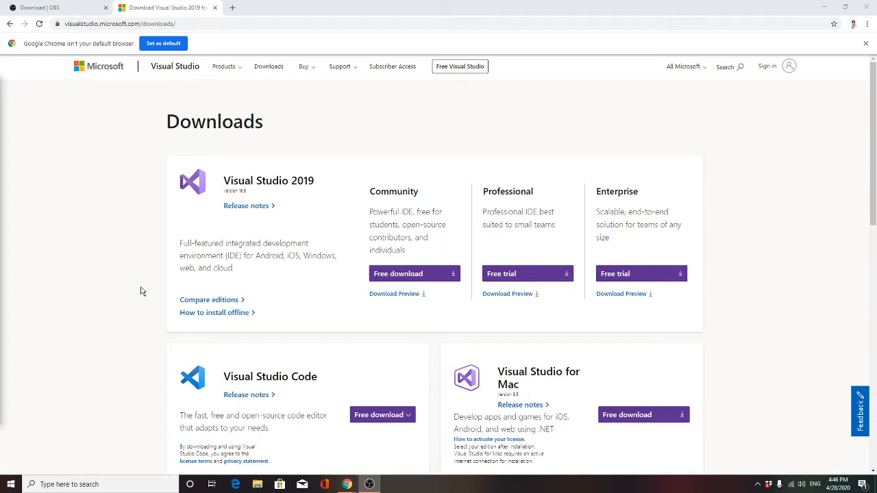
- Bring up the Downloads folder in a File Explorer window alongside Chrome
{"action": "left_click", "coordinate": [414, 274]}
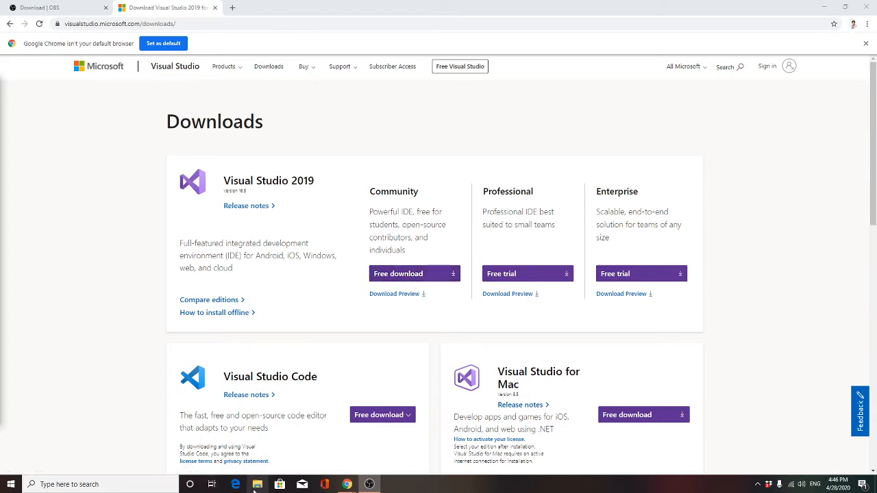
{"action": "left_click", "coordinate": [258, 485]}
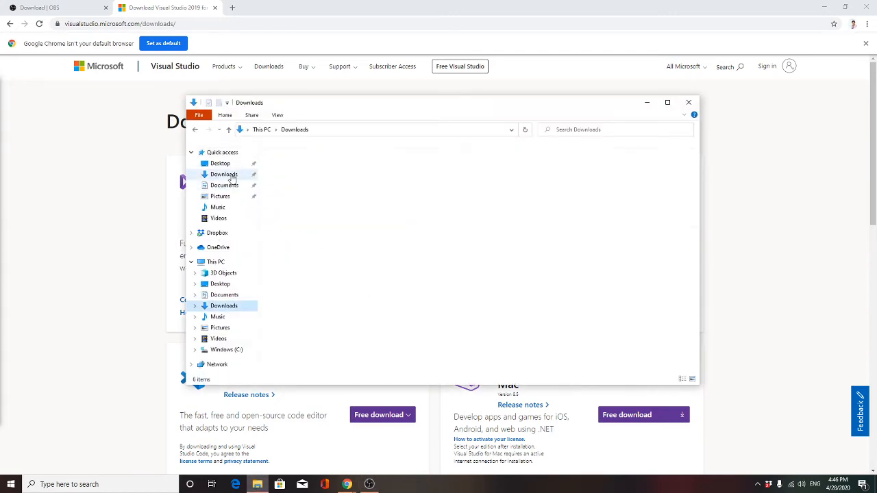
- Show the Downloads folder contents from Quick access
{"action": "left_click", "coordinate": [224, 174]}
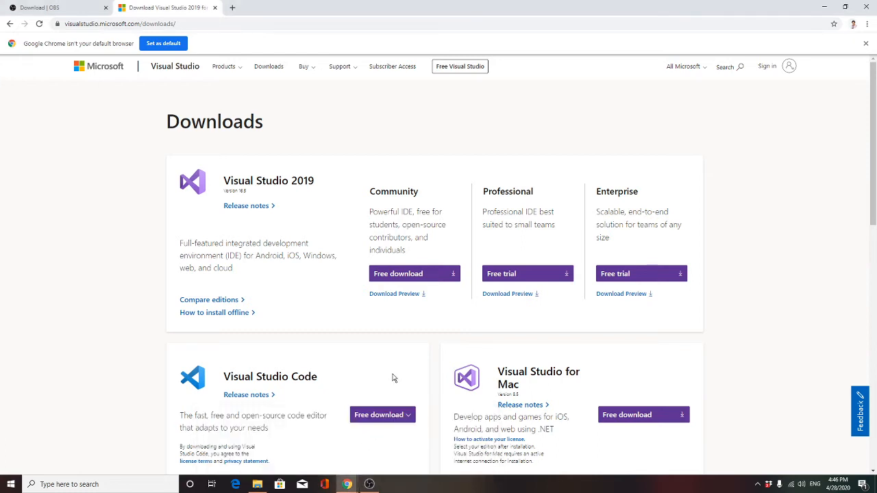
- Scroll the downloads page down to the Visual Studio Code and Mac sections
{"action": "scroll", "scroll_direction": "down", "scroll_amount": 3}
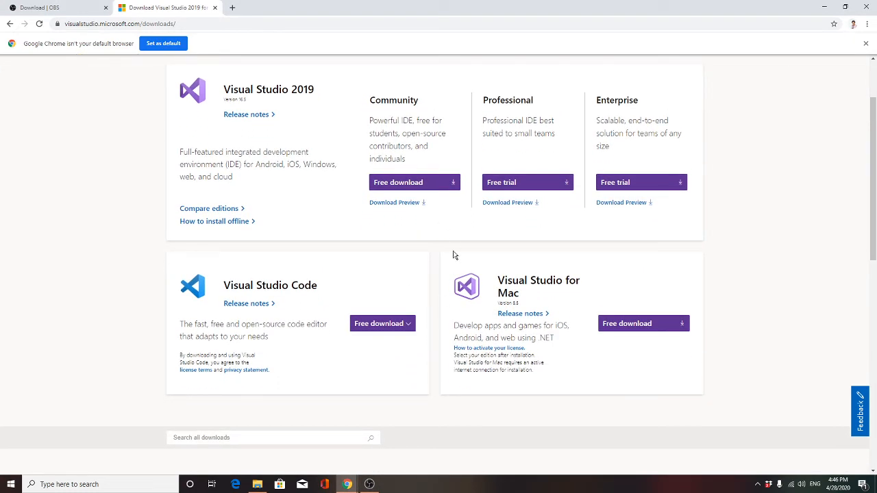
{"action": "mouse_move", "coordinate": [287, 485]}
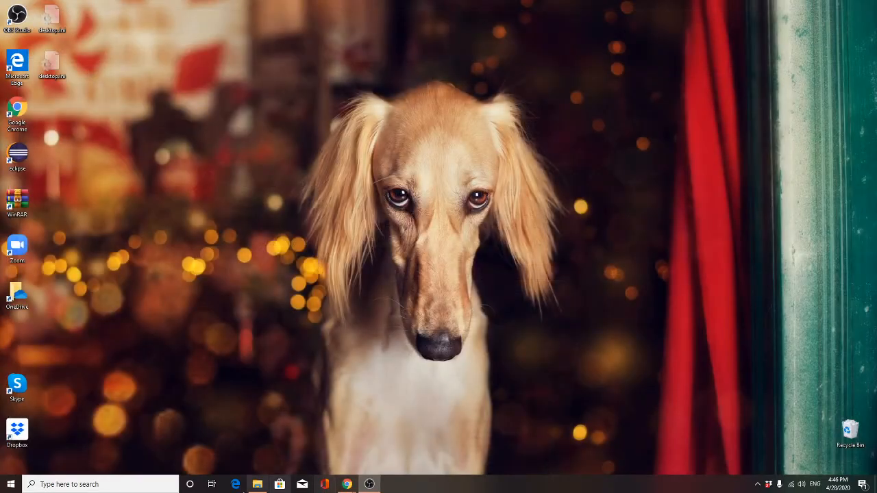
- Search 'visu' from the taskbar and bring up actions for Visual Studio Installer
{"action": "left_click", "coordinate": [99, 485]}
{"action": "type", "text": "visu"}
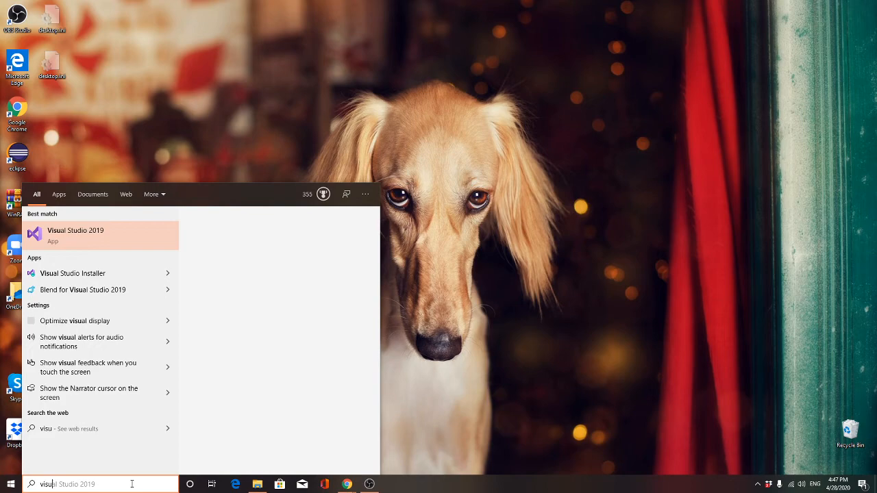
{"action": "right_click", "coordinate": [75, 236]}
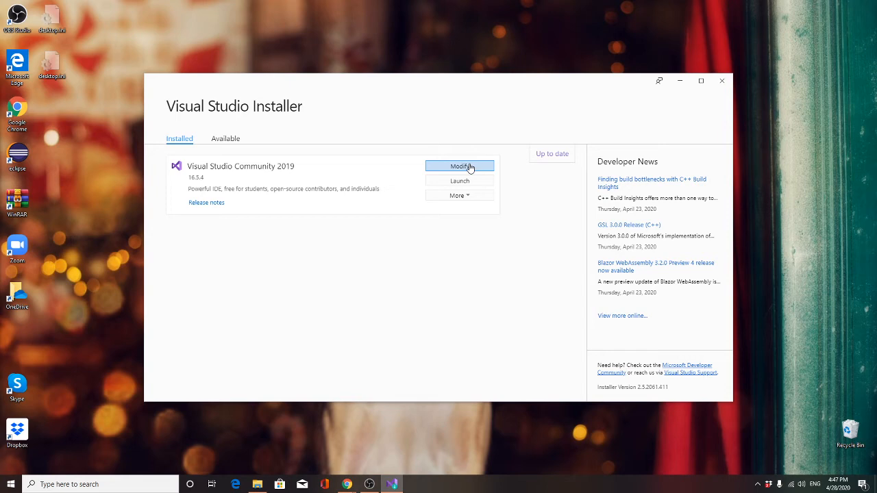
{"action": "left_click", "coordinate": [459, 166]}
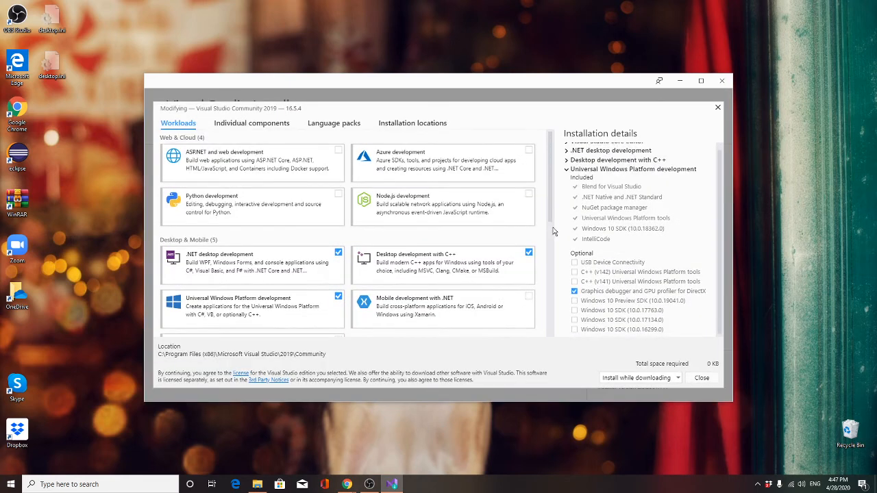
{"action": "mouse_move", "coordinate": [220, 263]}
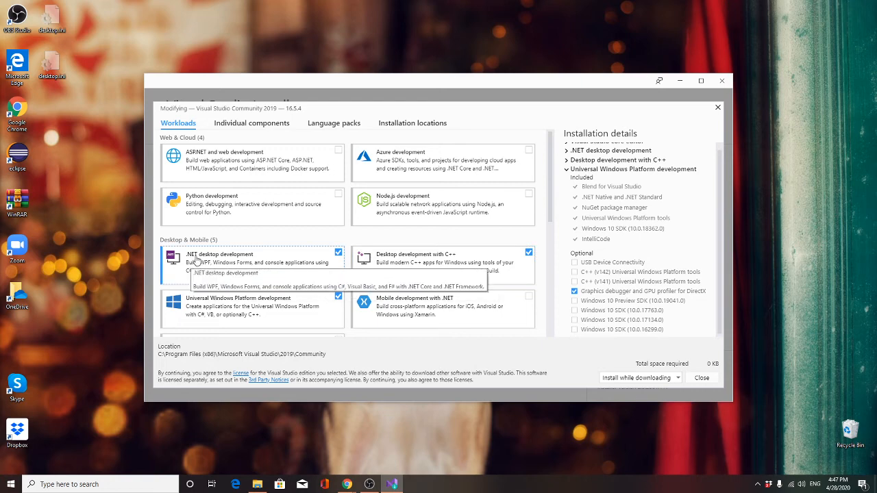
{"action": "mouse_move", "coordinate": [327, 258]}
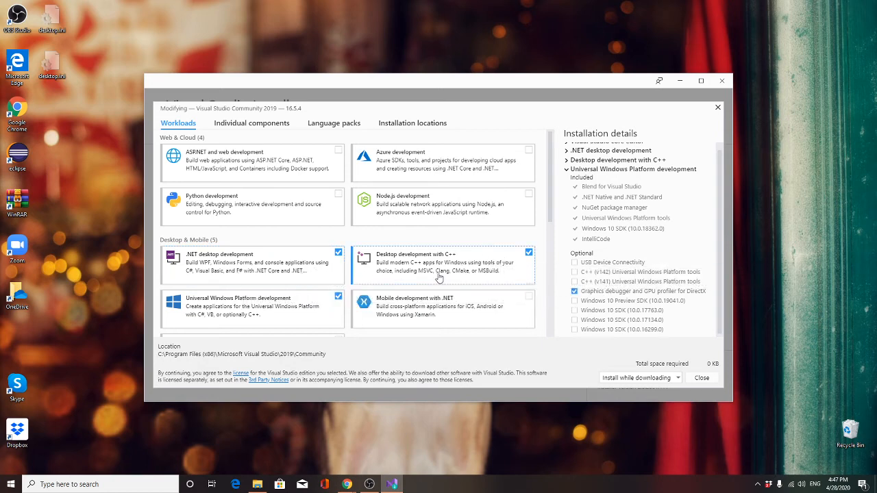
{"action": "mouse_move", "coordinate": [452, 265]}
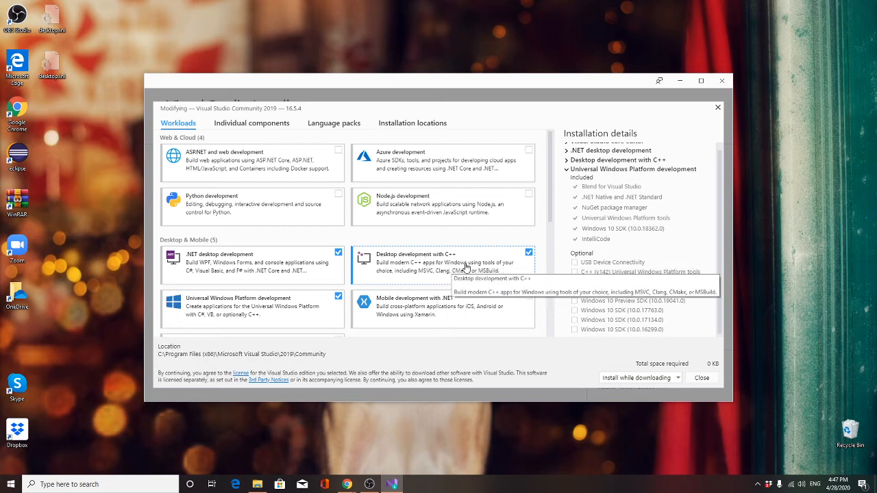
{"action": "mouse_move", "coordinate": [488, 269]}
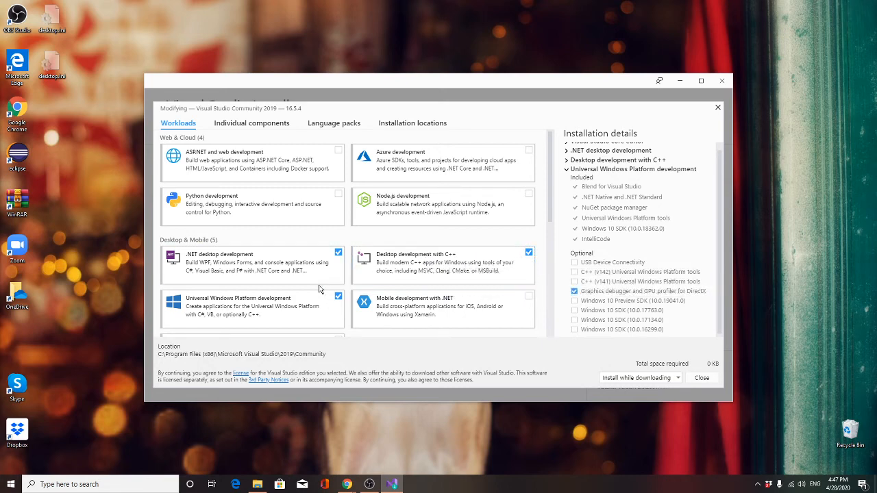
{"action": "mouse_move", "coordinate": [321, 307]}
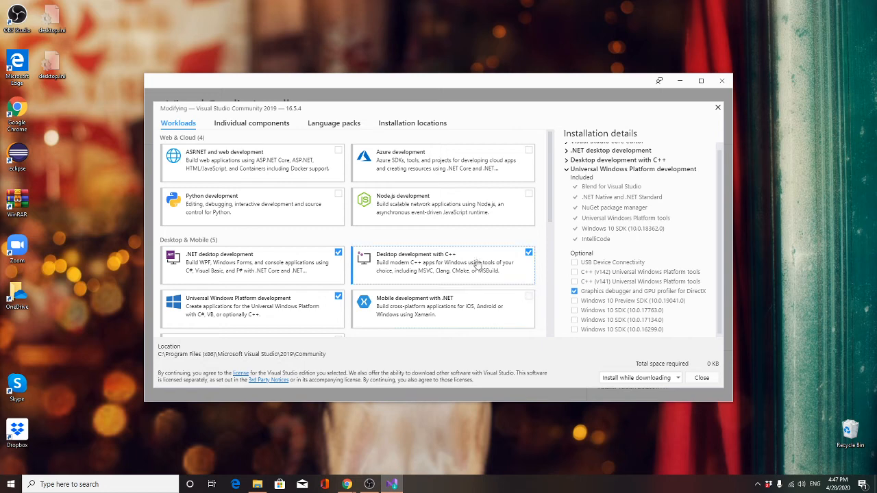
{"action": "mouse_move", "coordinate": [702, 378]}
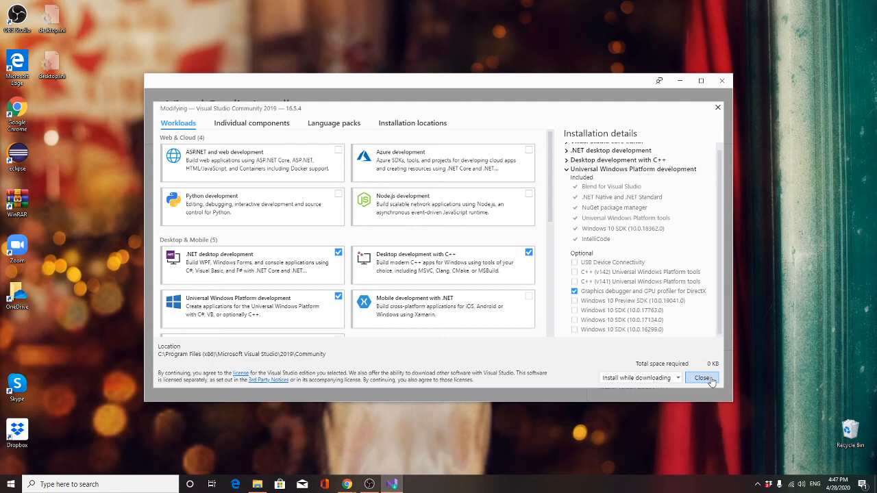
{"action": "left_click", "coordinate": [701, 378]}
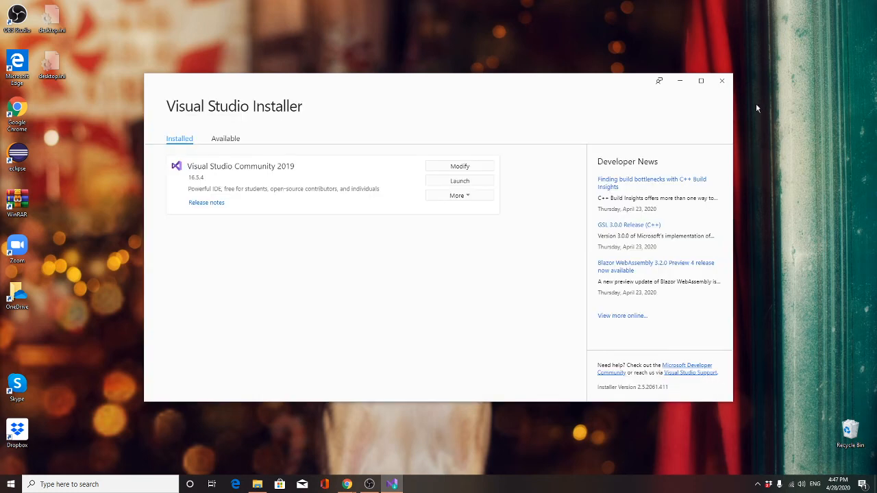
- Close the installer, launch Visual Studio 2019 and confirm it uninstalled correctly
{"action": "left_click", "coordinate": [720, 81]}
{"action": "type", "text": "visu"}
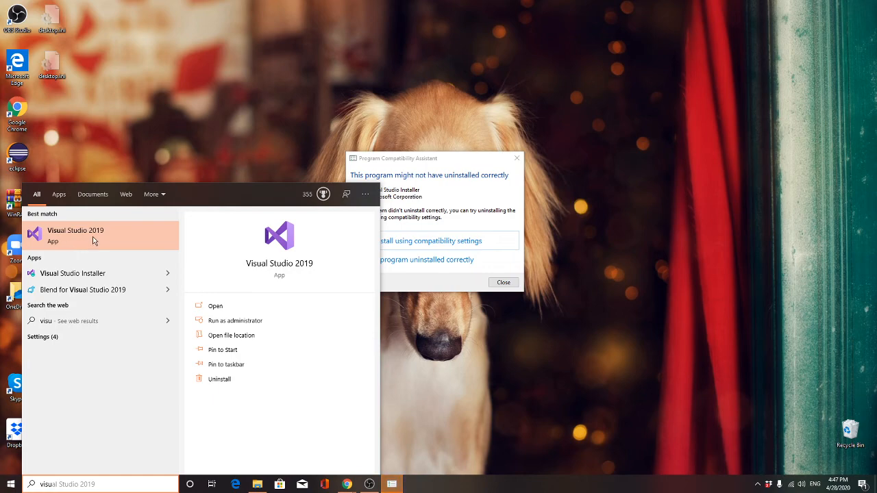
{"action": "left_click", "coordinate": [75, 236]}
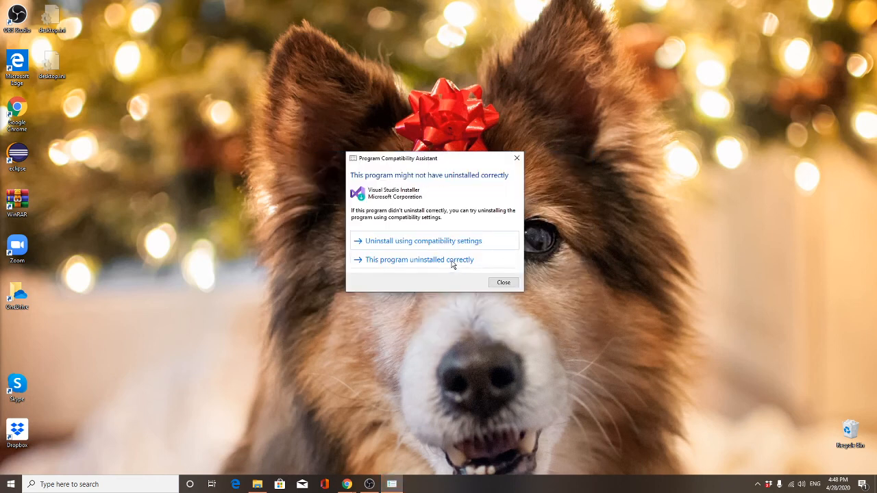
{"action": "left_click", "coordinate": [419, 259]}
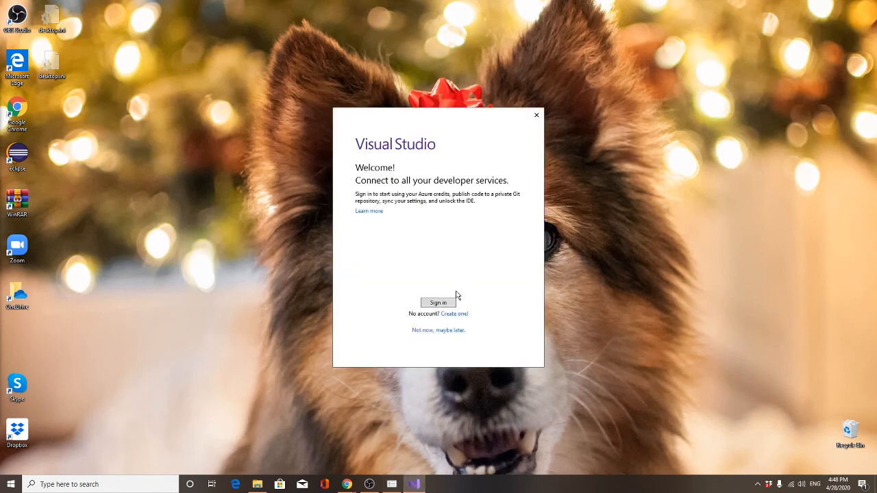
{"action": "mouse_move", "coordinate": [477, 299]}
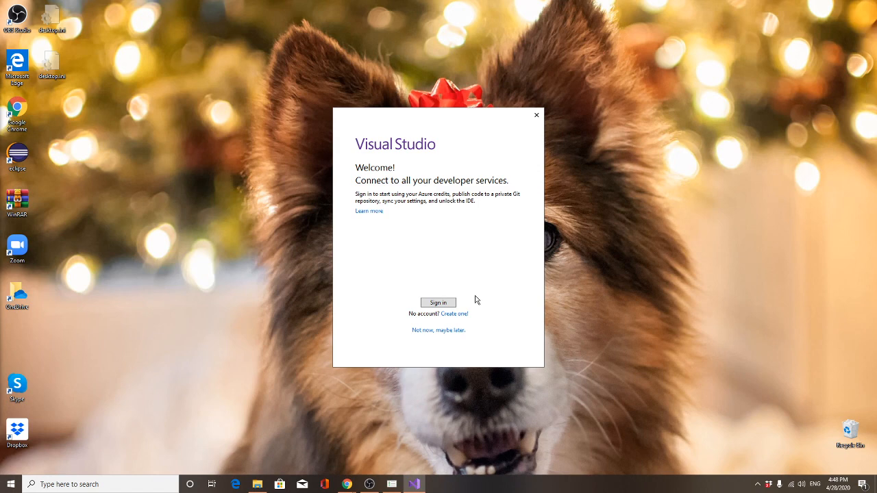